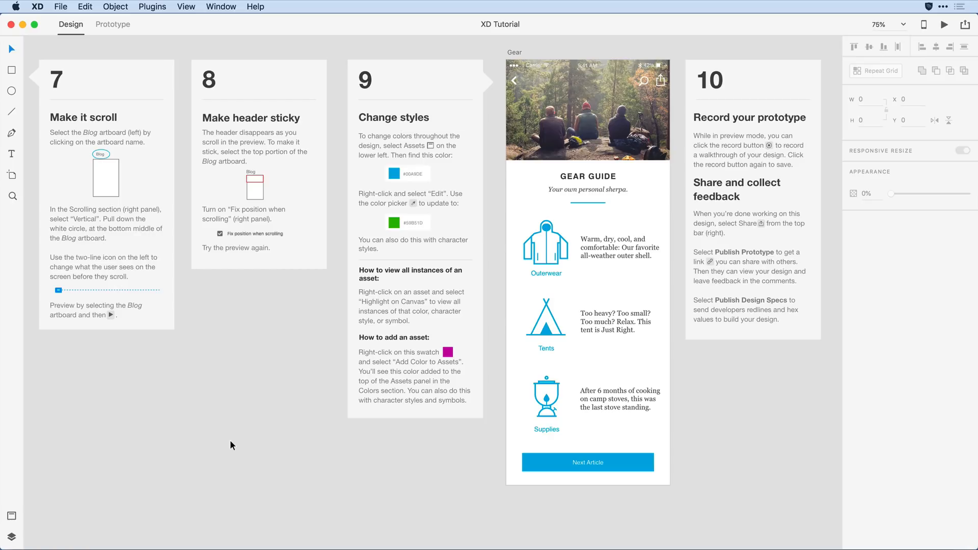
mouse_move(67, 458)
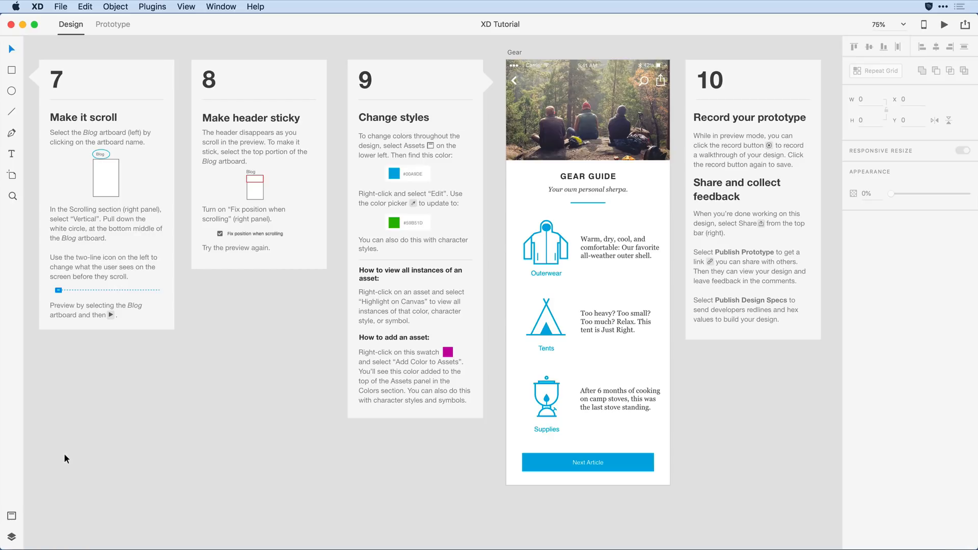
mouse_move(44, 525)
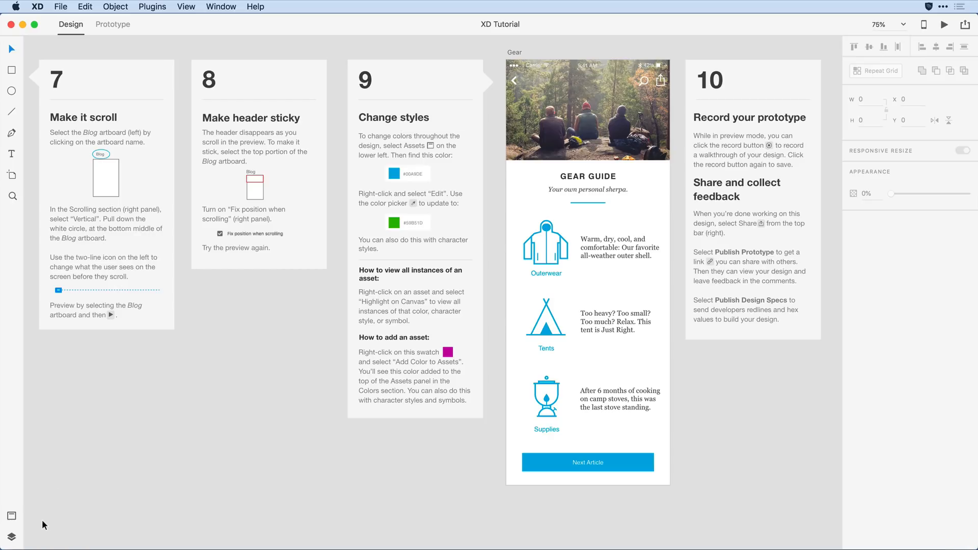
mouse_move(37, 528)
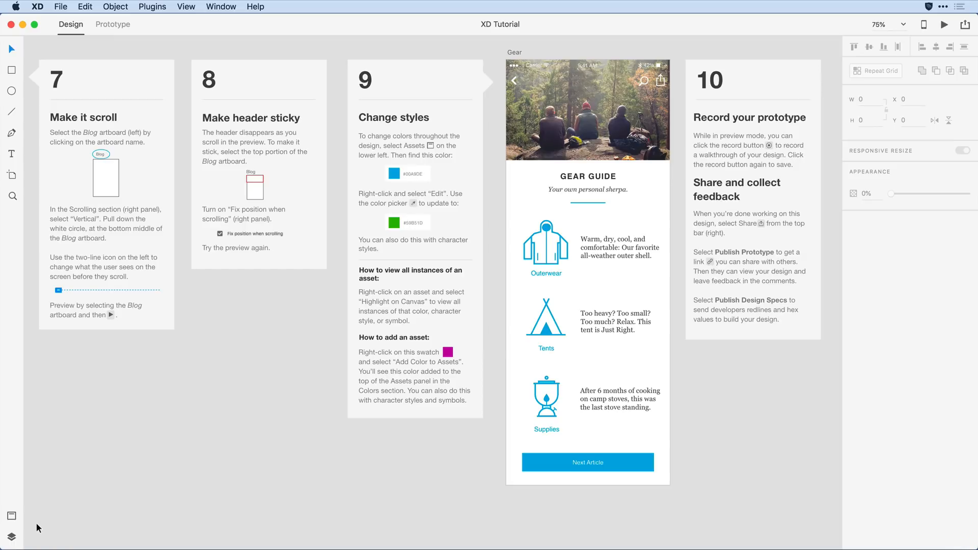
Show the Assets panel with the document's saved colors and character styles
click(11, 518)
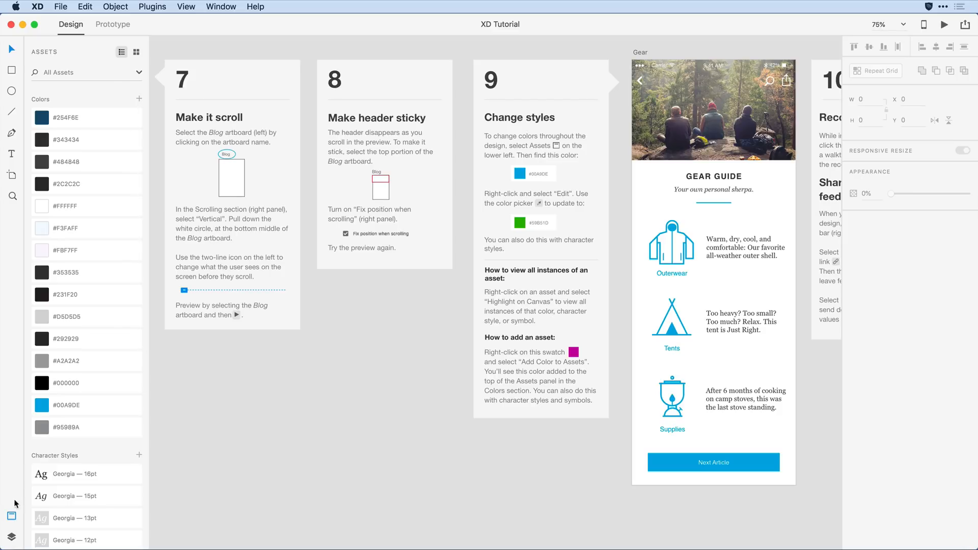
click(86, 295)
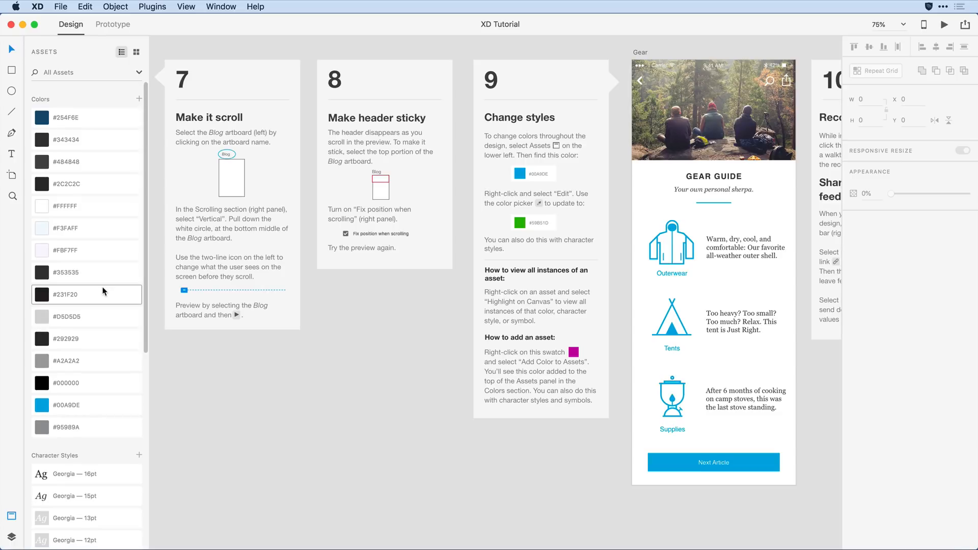
scroll(down, 3)
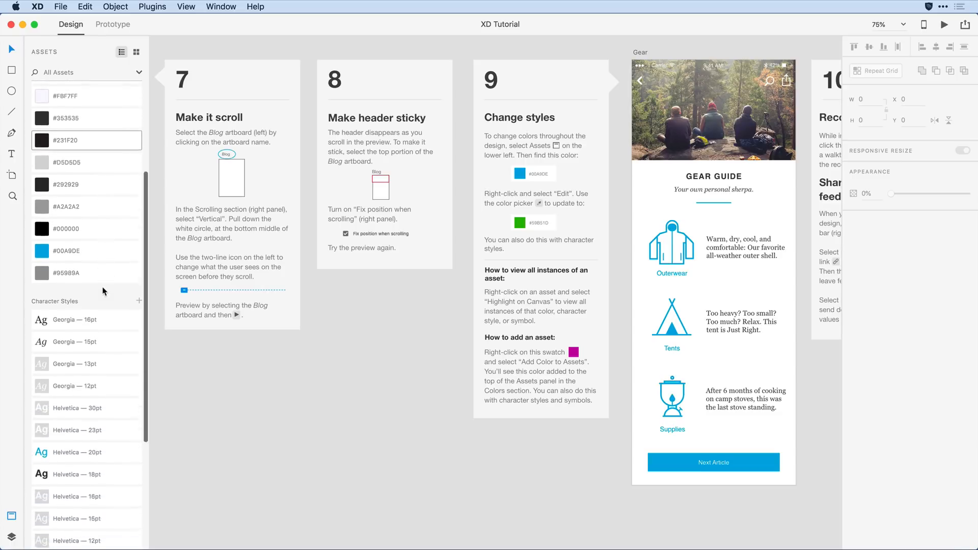
scroll(down, 3)
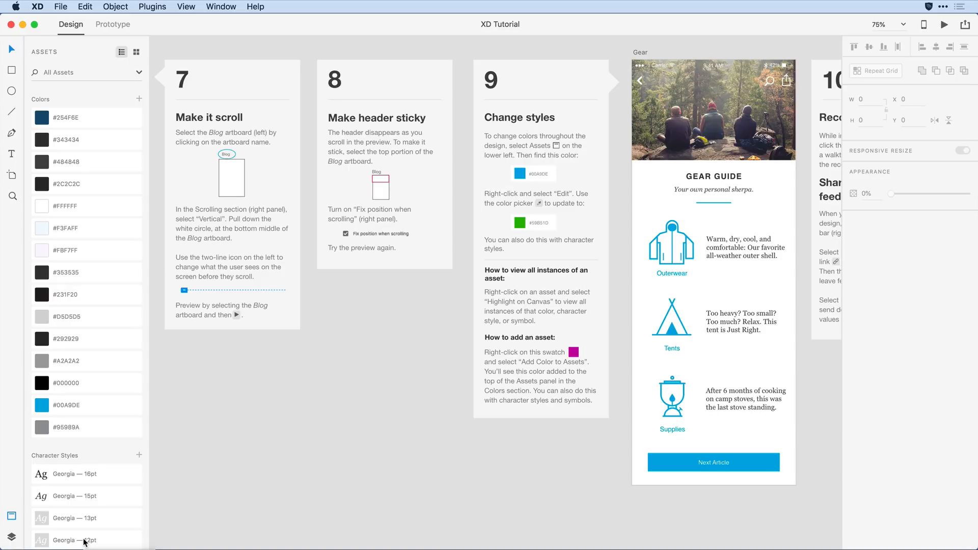
mouse_move(134, 128)
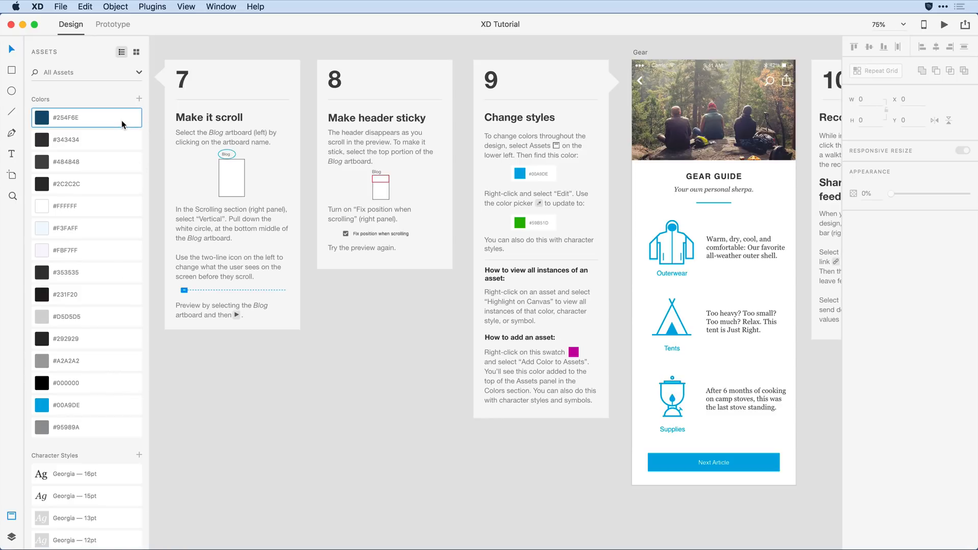
Select every saved color swatch and delete them, leaving only character styles
click(86, 426)
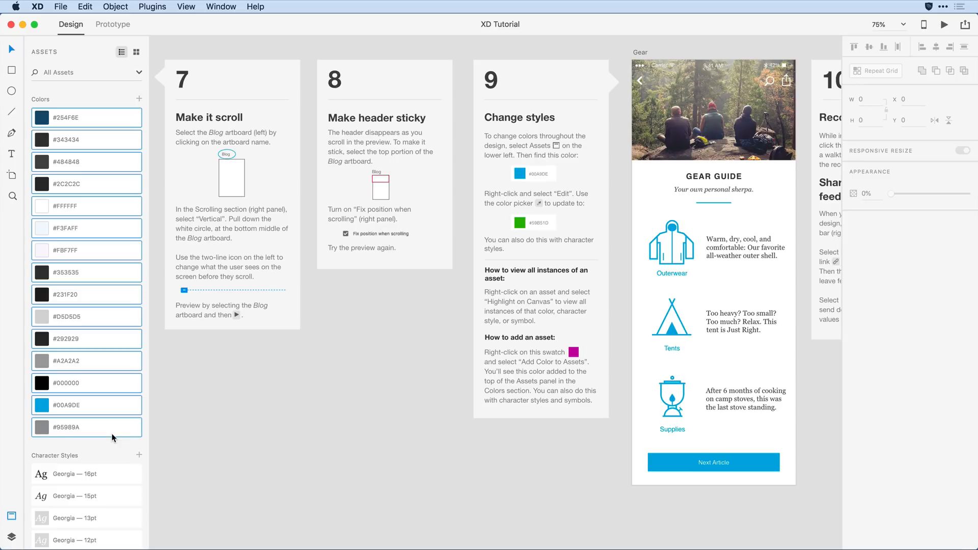
right_click(86, 294)
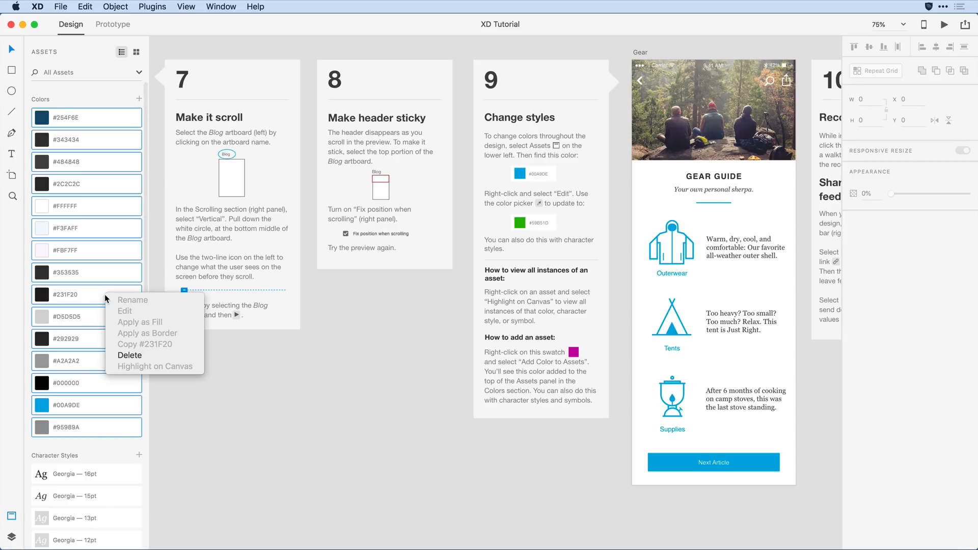
click(129, 355)
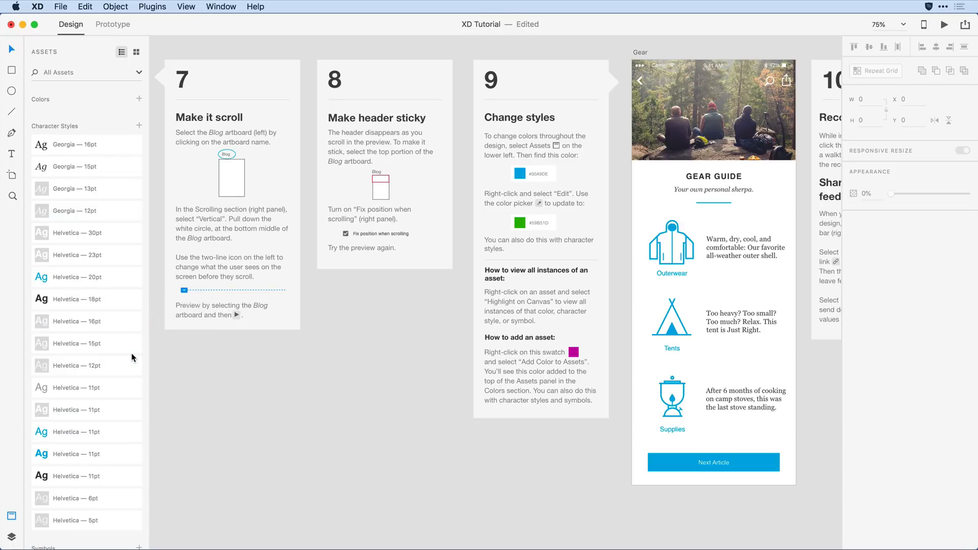
mouse_move(222, 385)
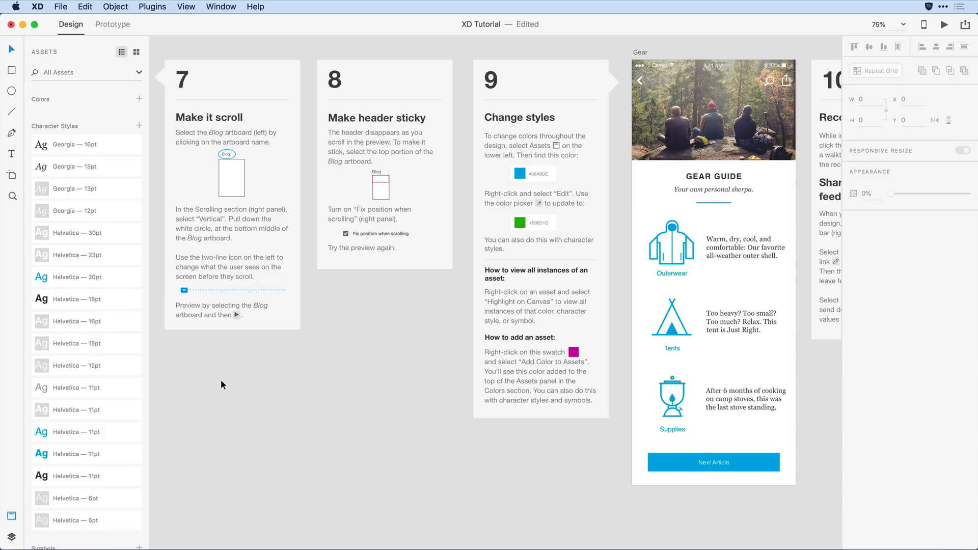
mouse_move(370, 362)
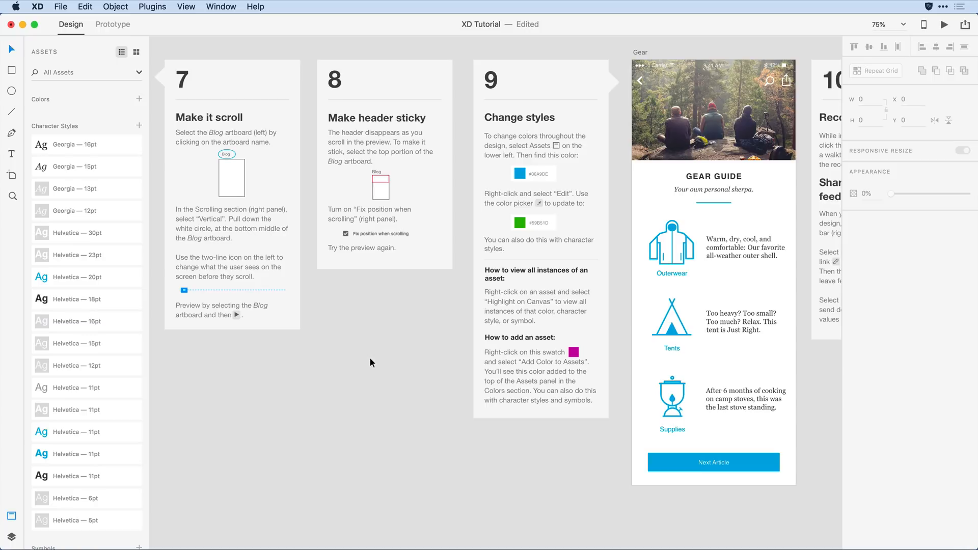
mouse_move(532, 223)
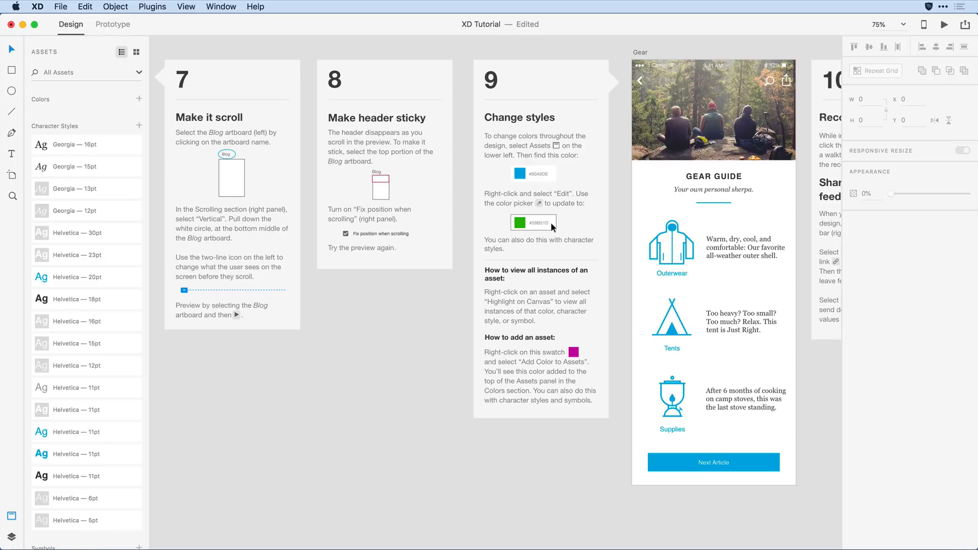
Select the green color sample on card 9 to add its colors (#59B81D, #8E8E8E, #FFFFFF)
click(521, 223)
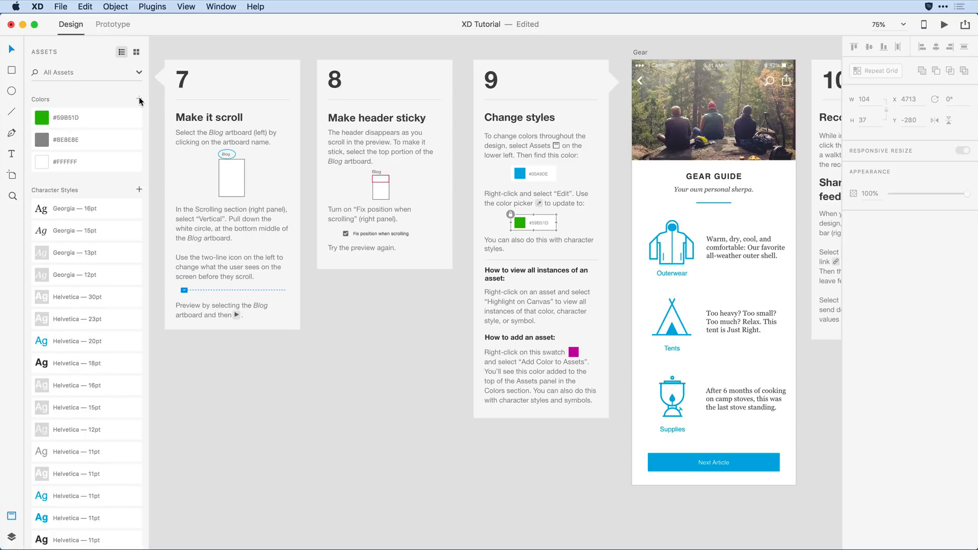
mouse_move(139, 100)
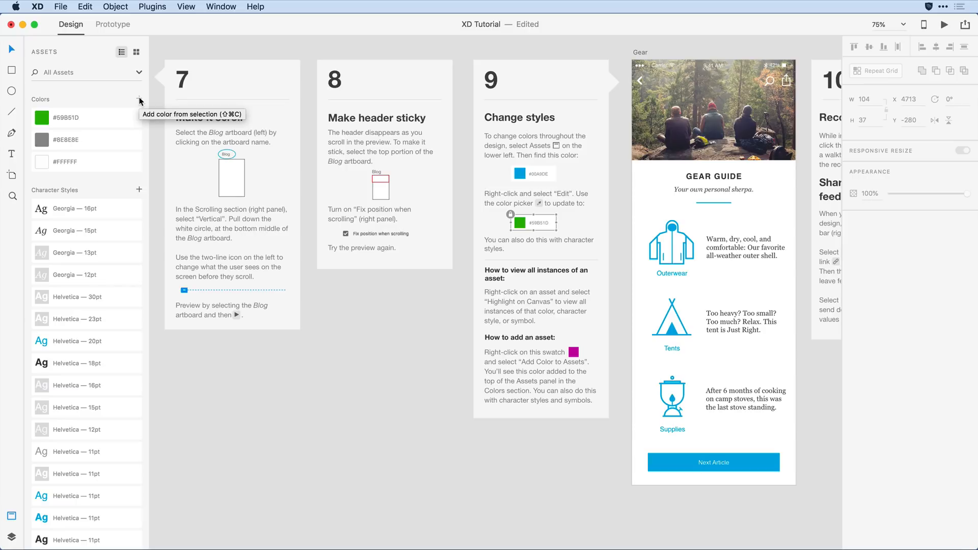
mouse_move(140, 101)
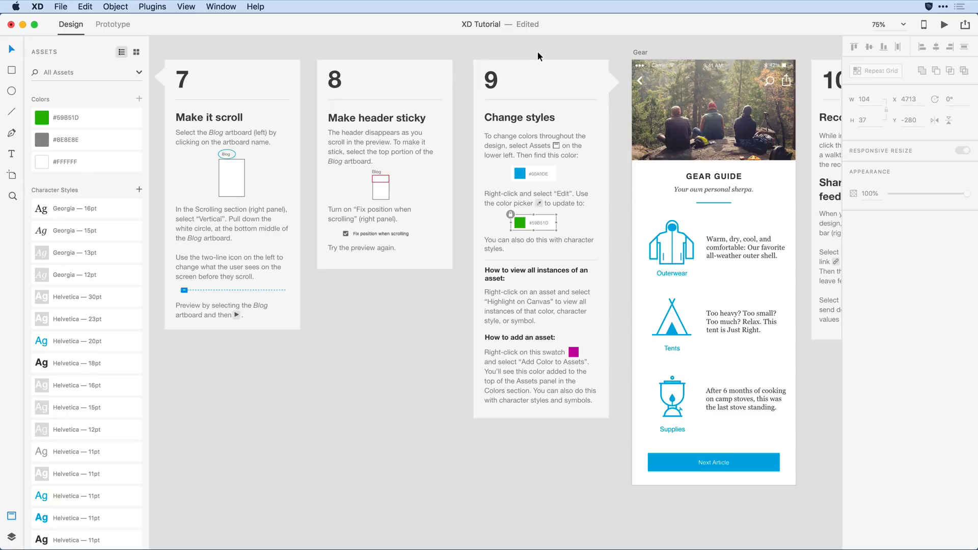
mouse_move(670, 50)
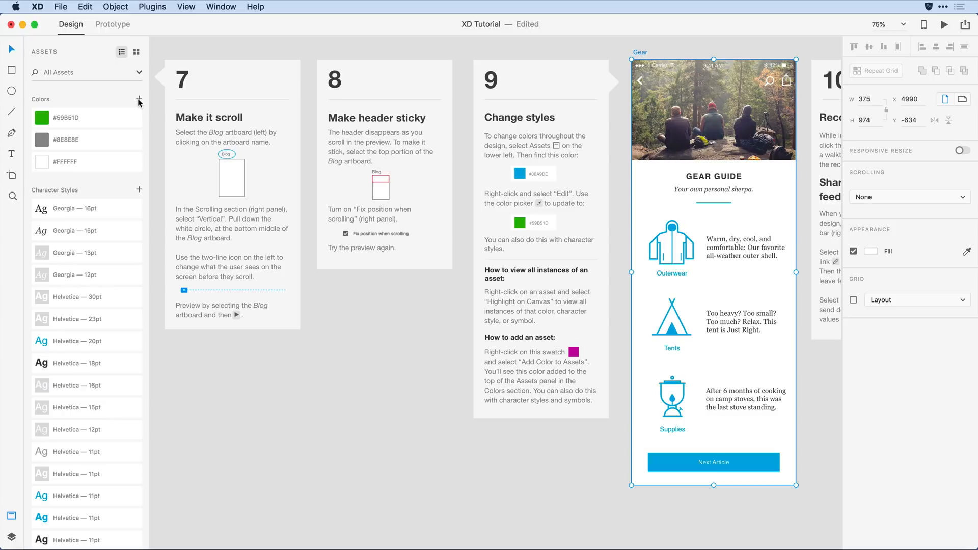
Add the Gear artboard's colors, including #00A9DE blue, and bring up the blue swatch's options
click(139, 101)
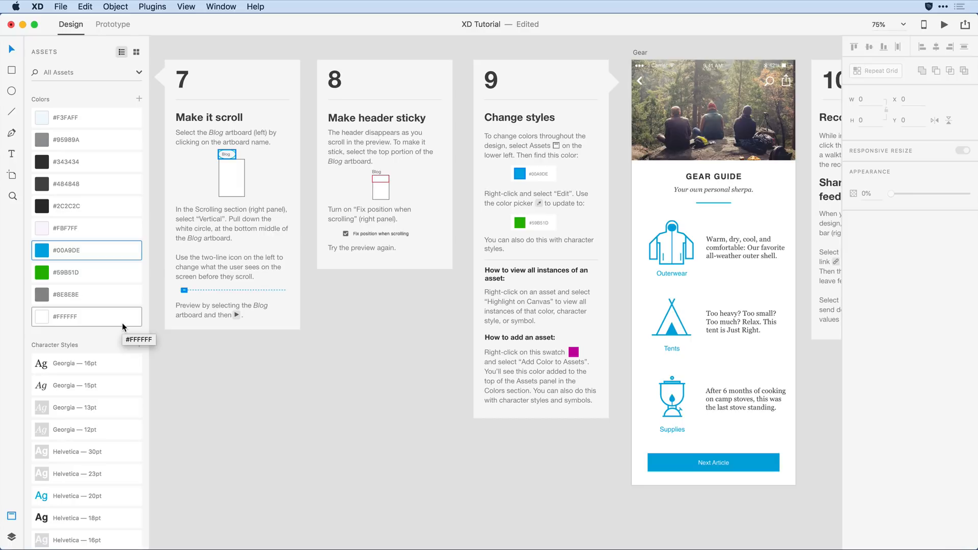
mouse_move(123, 326)
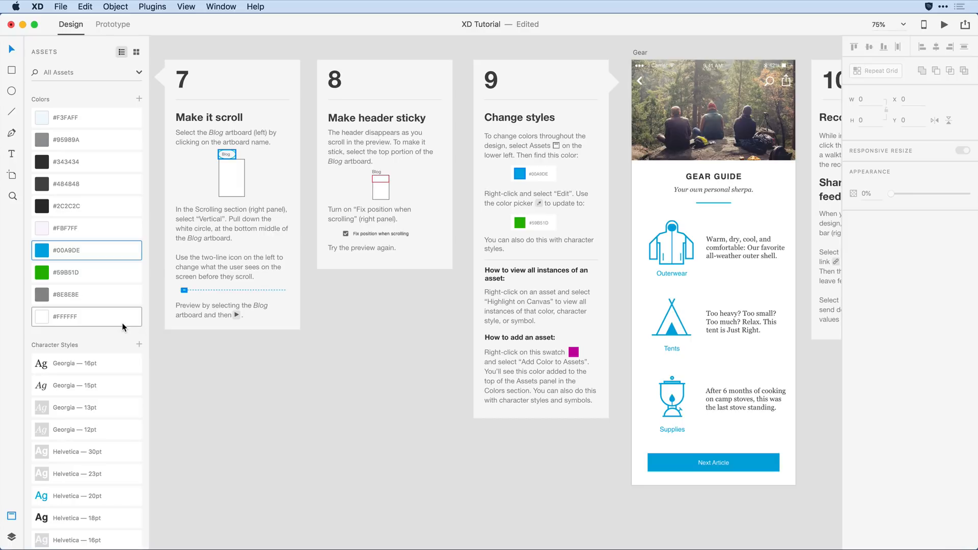
right_click(42, 250)
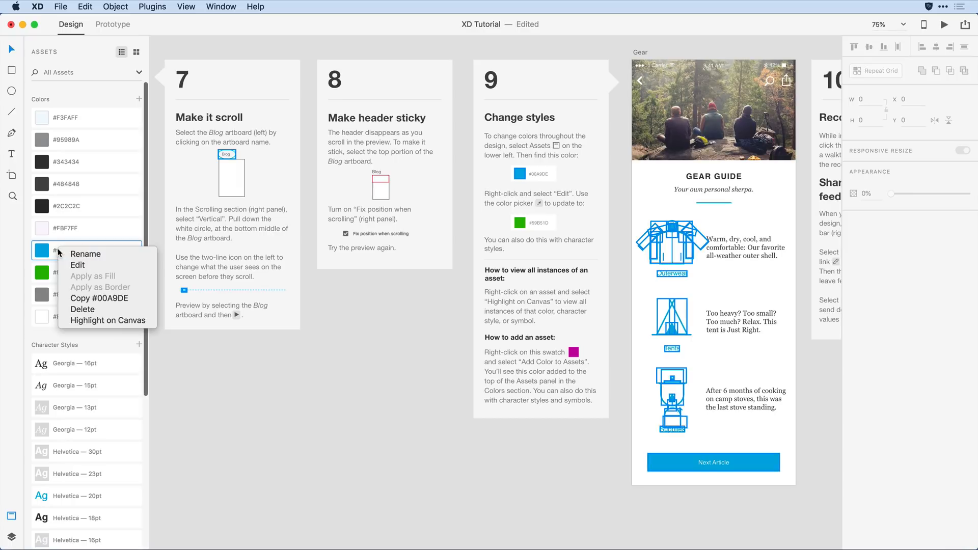
mouse_move(77, 265)
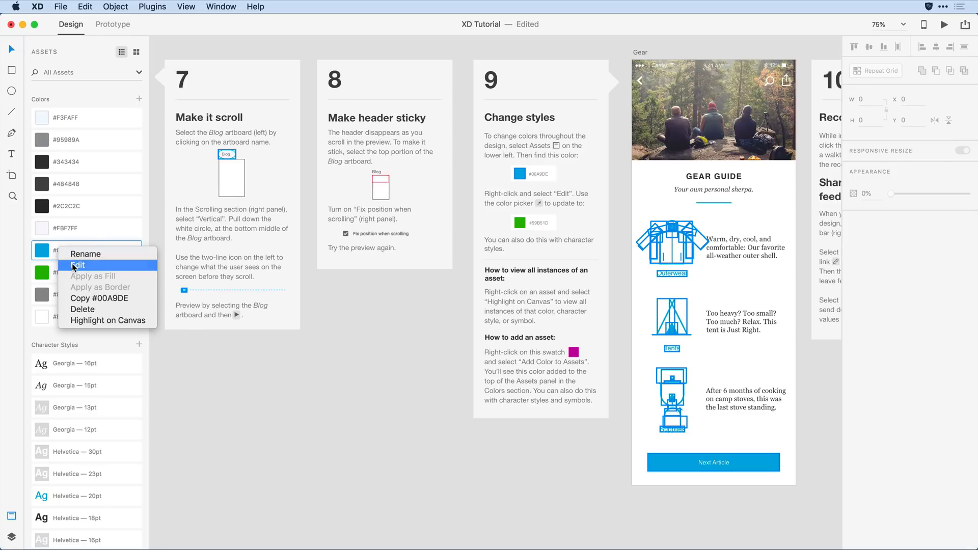
Edit the blue asset to pink #B51DA9, recoloring the Gear artboard's icons, line and button
click(77, 265)
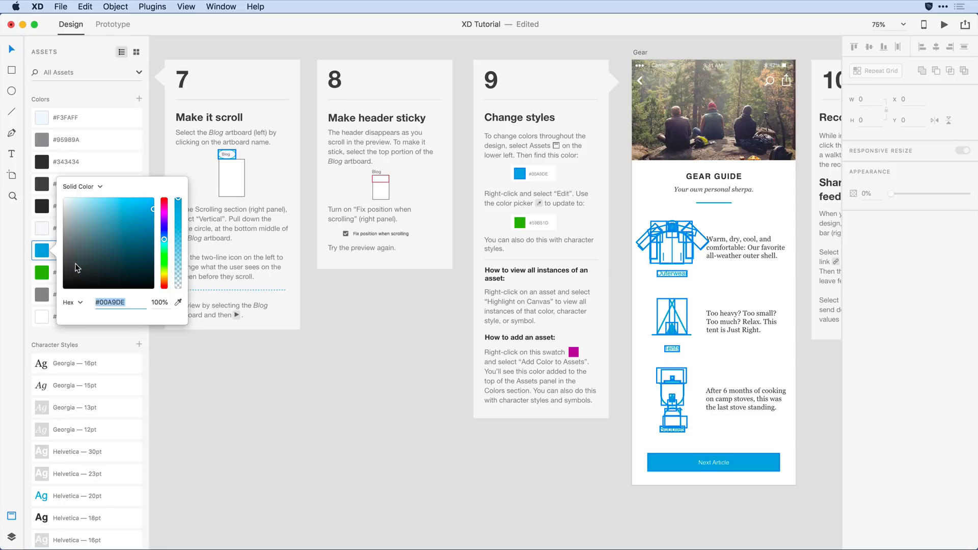
click(177, 301)
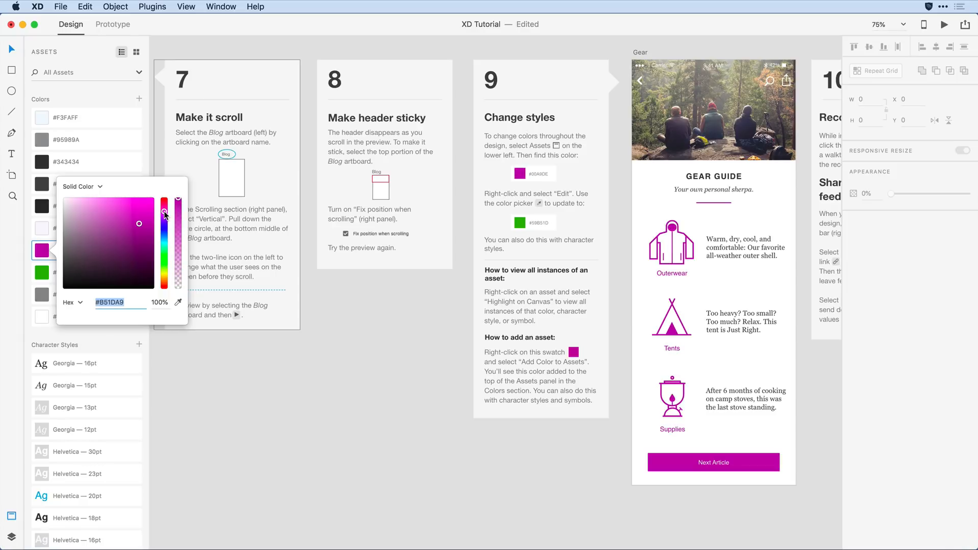
click(330, 424)
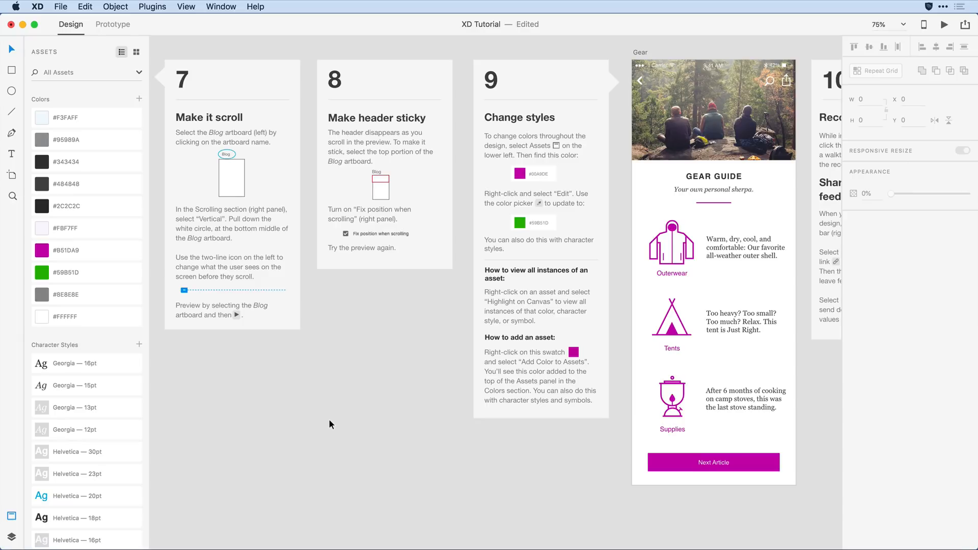
Start renaming the #B51DA9 pink swatch, entering 'prim' so far
click(86, 250)
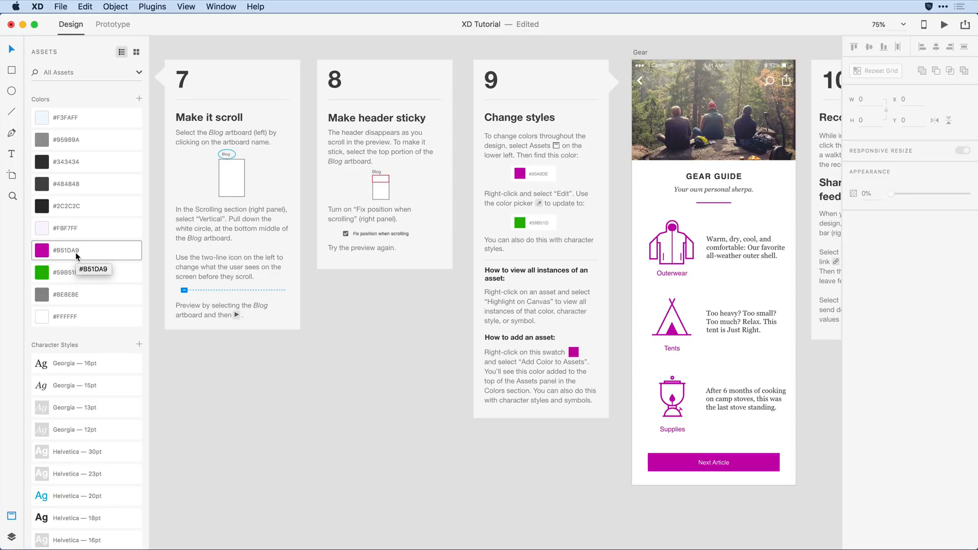
double_click(94, 250)
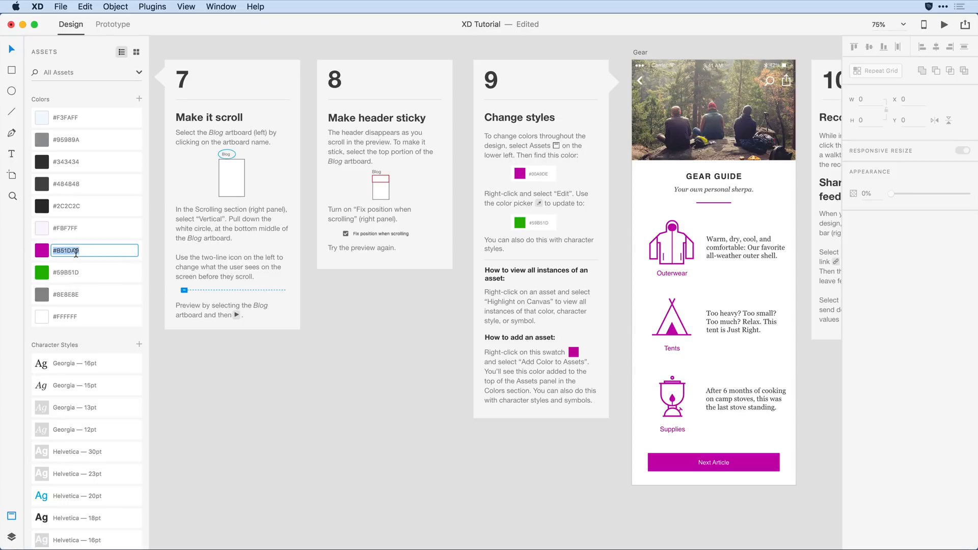
text(prim)
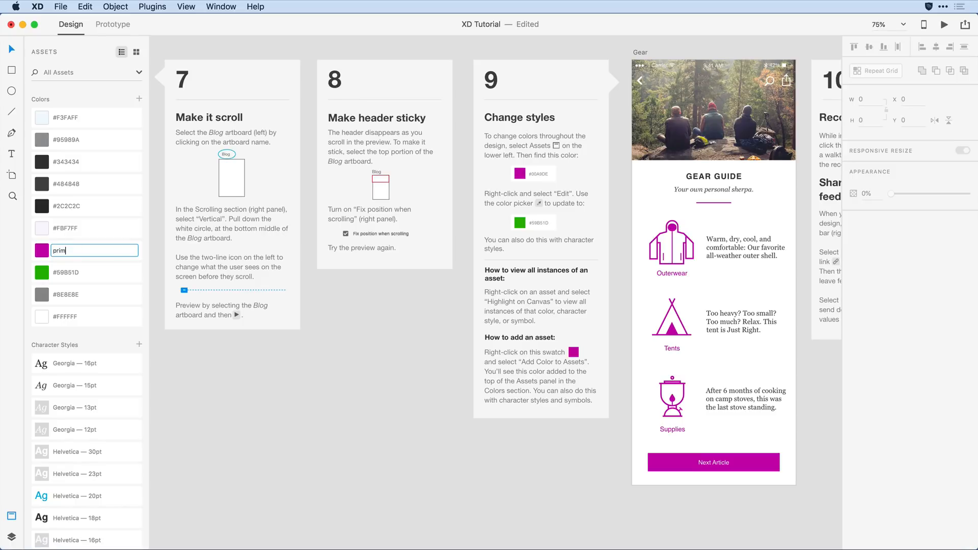